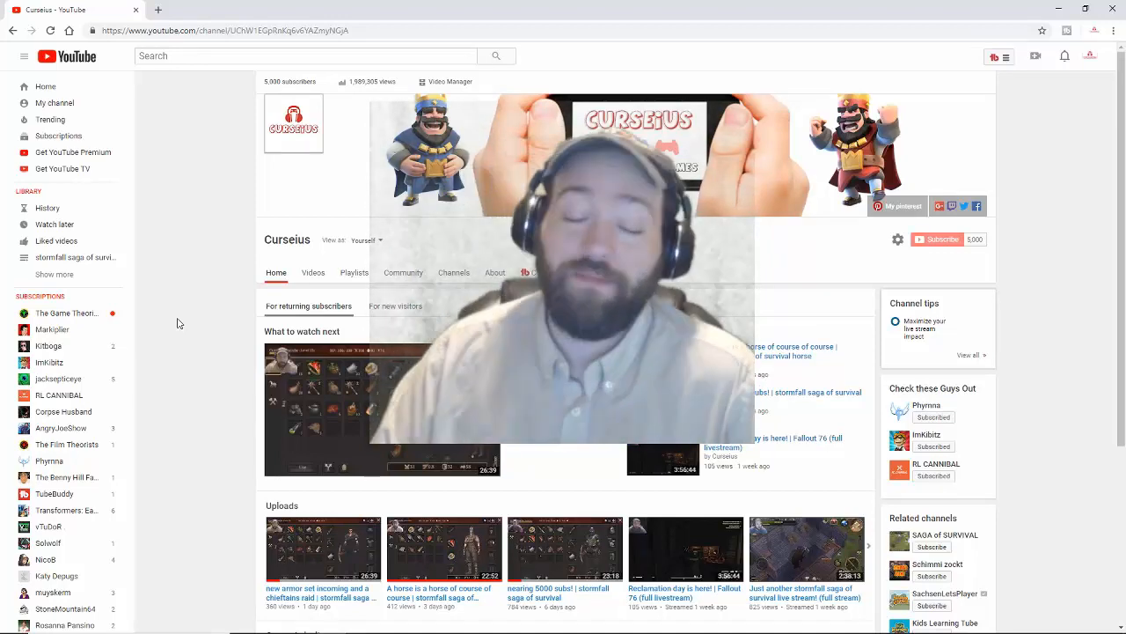
{"action": "mouse_move", "coordinate": [169, 258]}
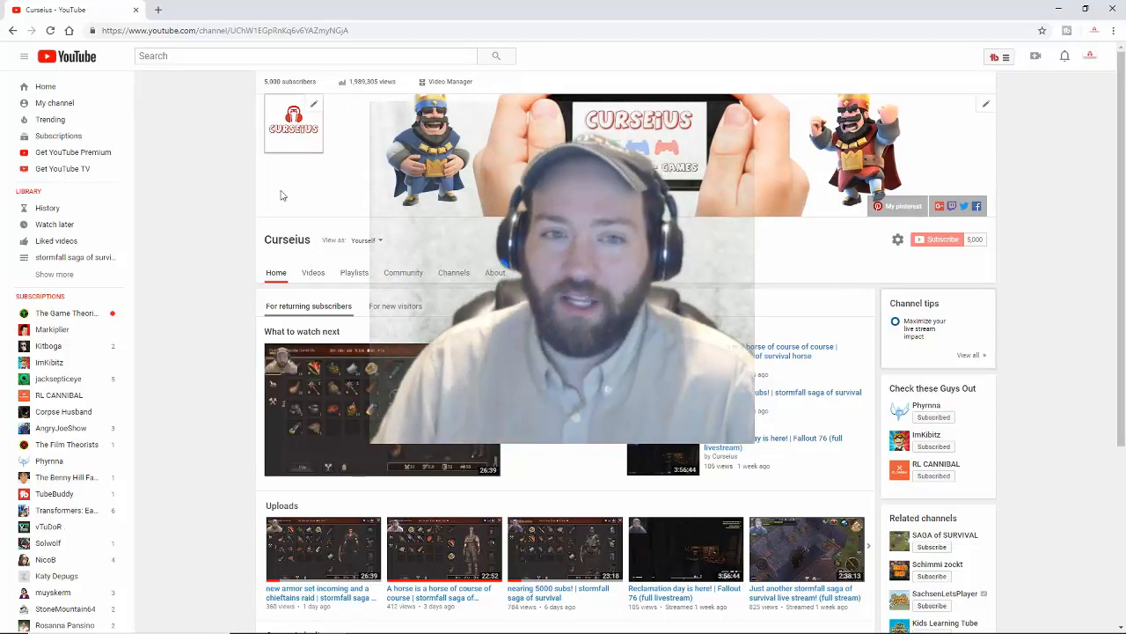
{"action": "mouse_move", "coordinate": [200, 193]}
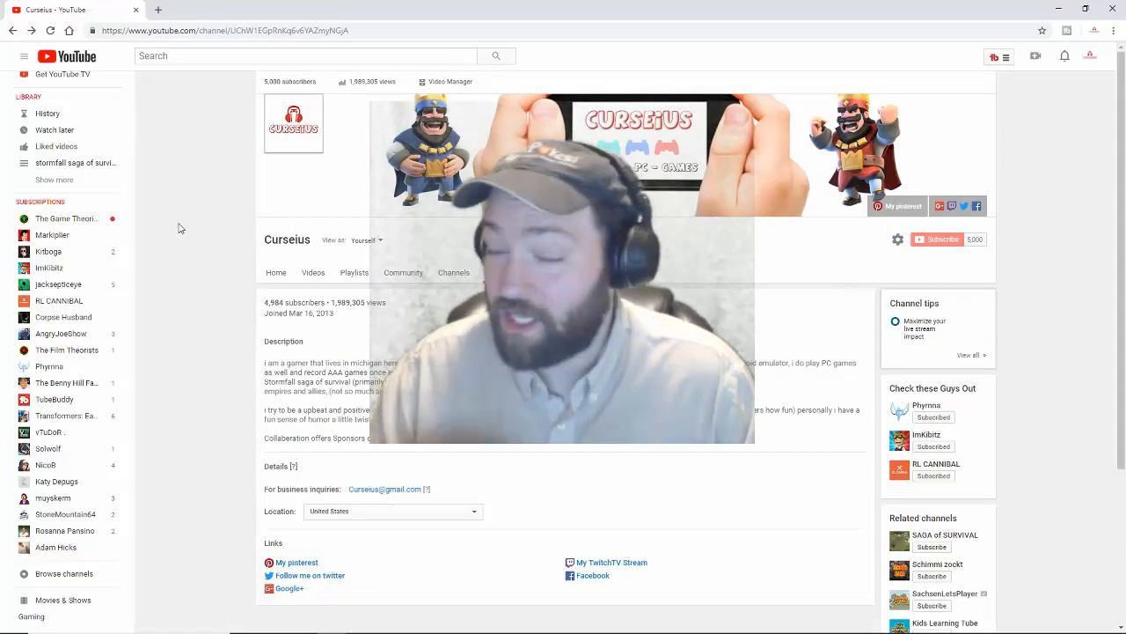
{"action": "left_click", "coordinate": [494, 272]}
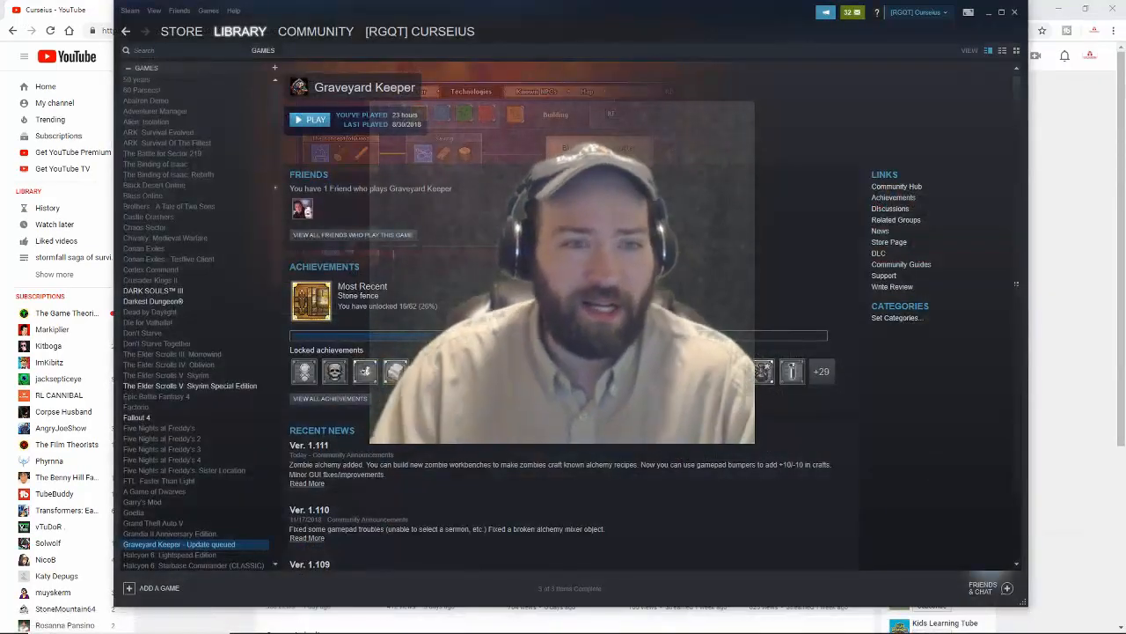
- Scroll the Steam library list down to bottom titles like Warhammer and Zombie City Defense 2
{"action": "scroll", "scroll_direction": "down", "scroll_amount": 3}
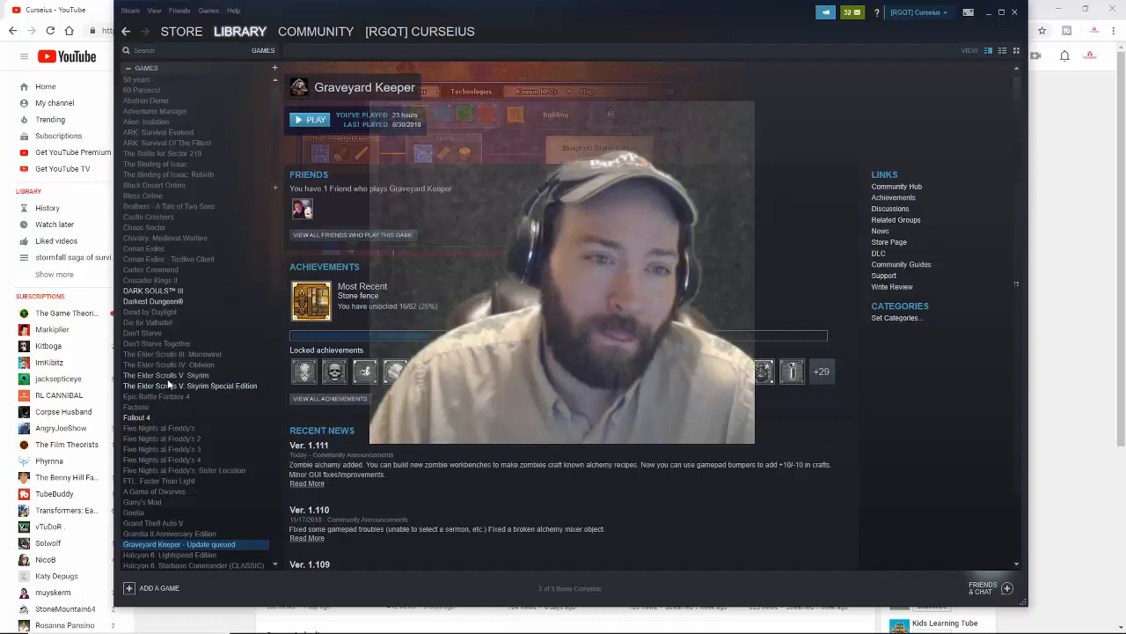
{"action": "mouse_move", "coordinate": [206, 270]}
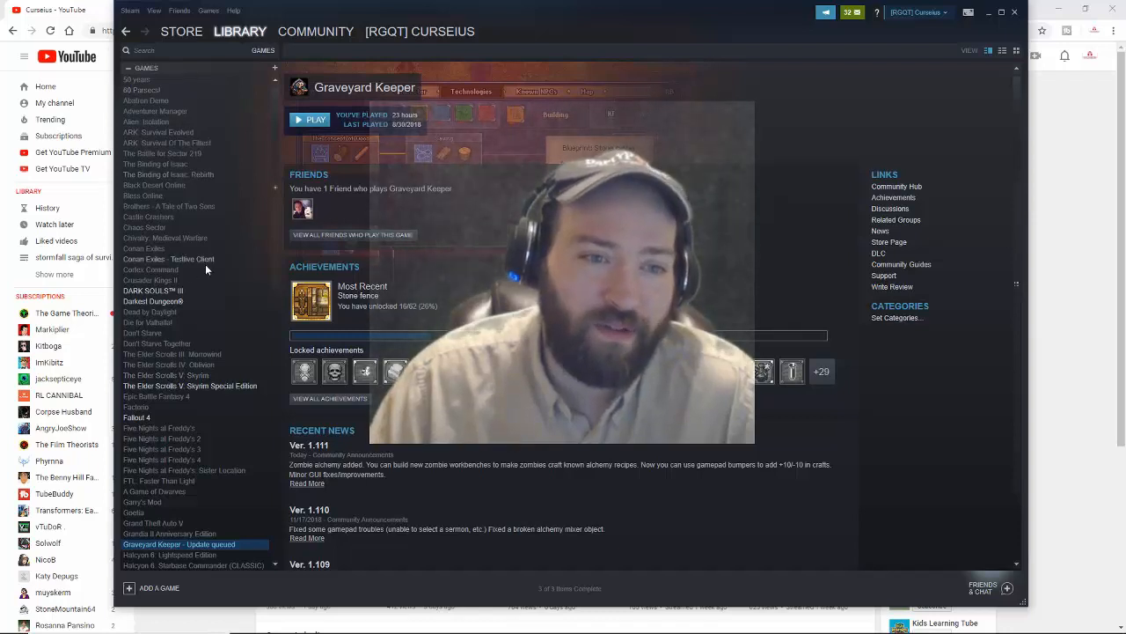
{"action": "scroll", "scroll_direction": "down", "scroll_amount": 3}
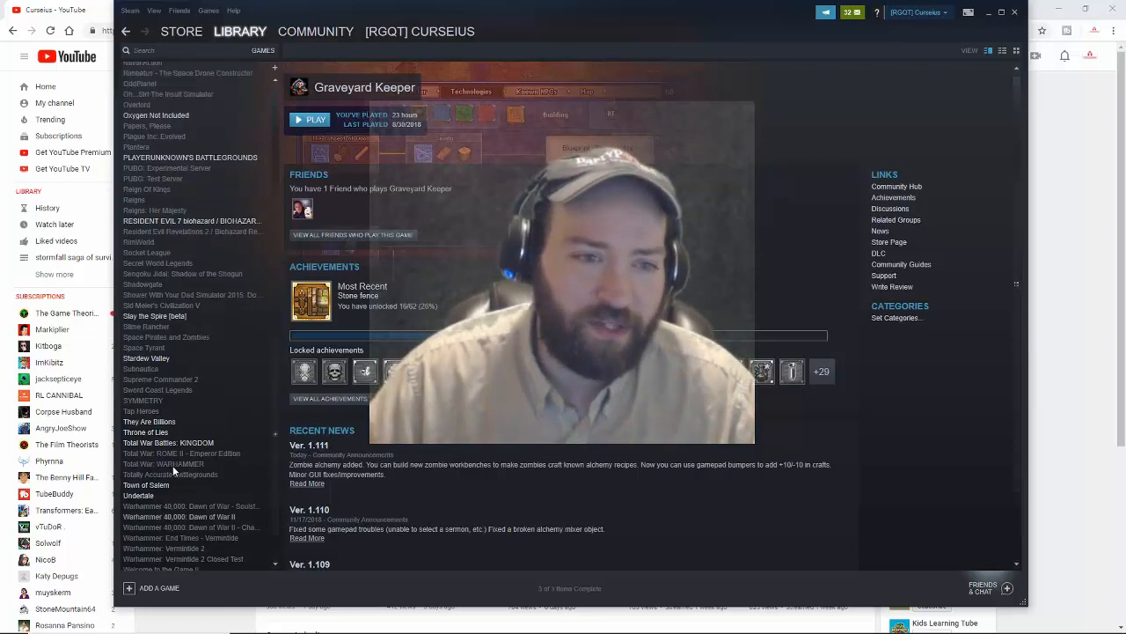
{"action": "scroll", "scroll_direction": "down", "scroll_amount": 3}
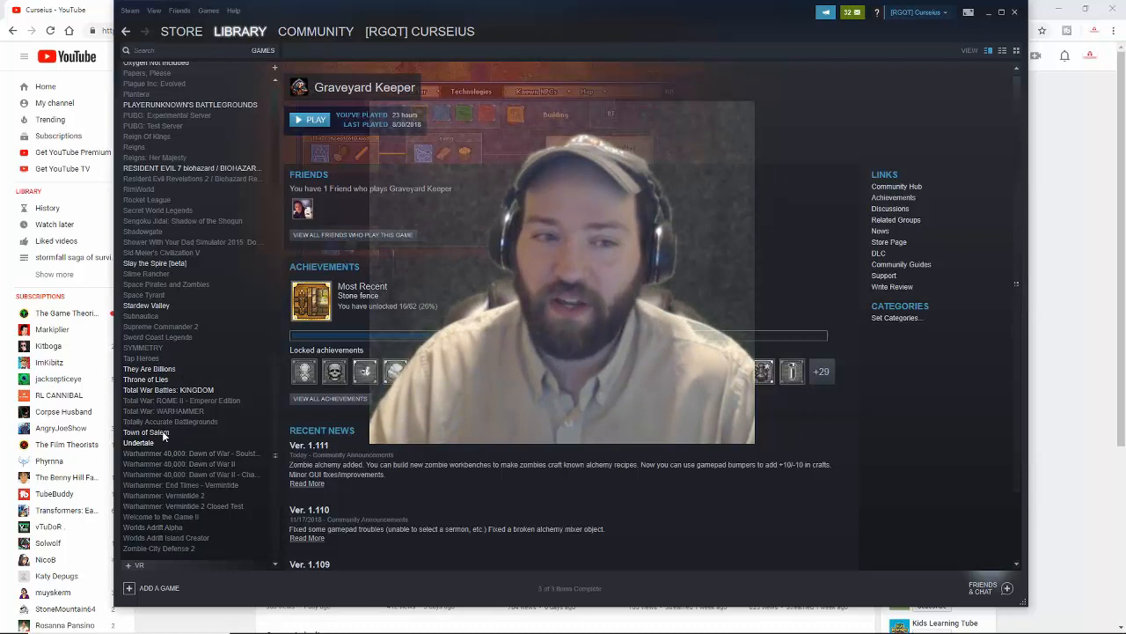
- Show They Are Billions in the library: 191 hours played, 8/30 achievements
{"action": "left_click", "coordinate": [149, 368]}
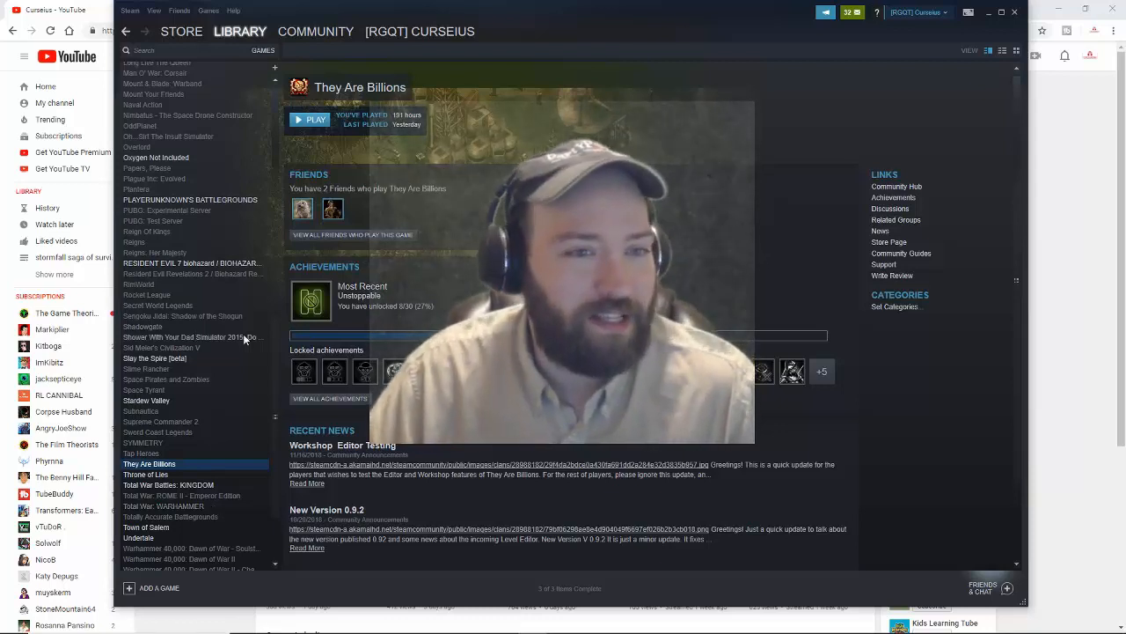
{"action": "mouse_move", "coordinate": [161, 422]}
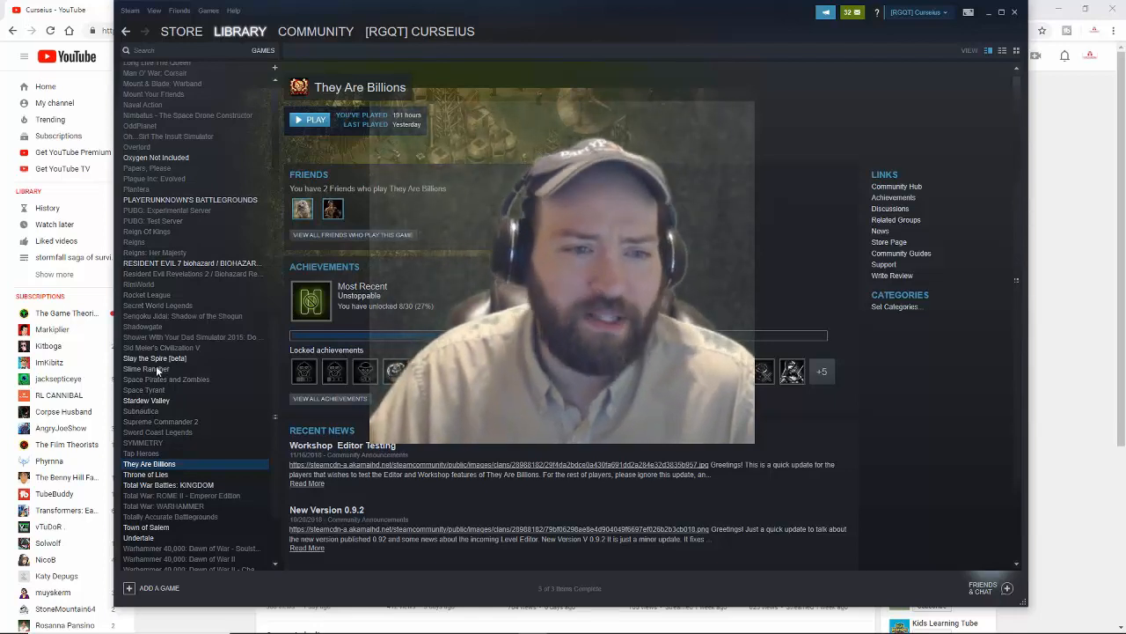
- Flip through Resident Evil 7, Fallout 4, Skyrim, Dark Souls III, Darkest Dungeon, ending on 60 Parsecs!
{"action": "left_click", "coordinate": [162, 347]}
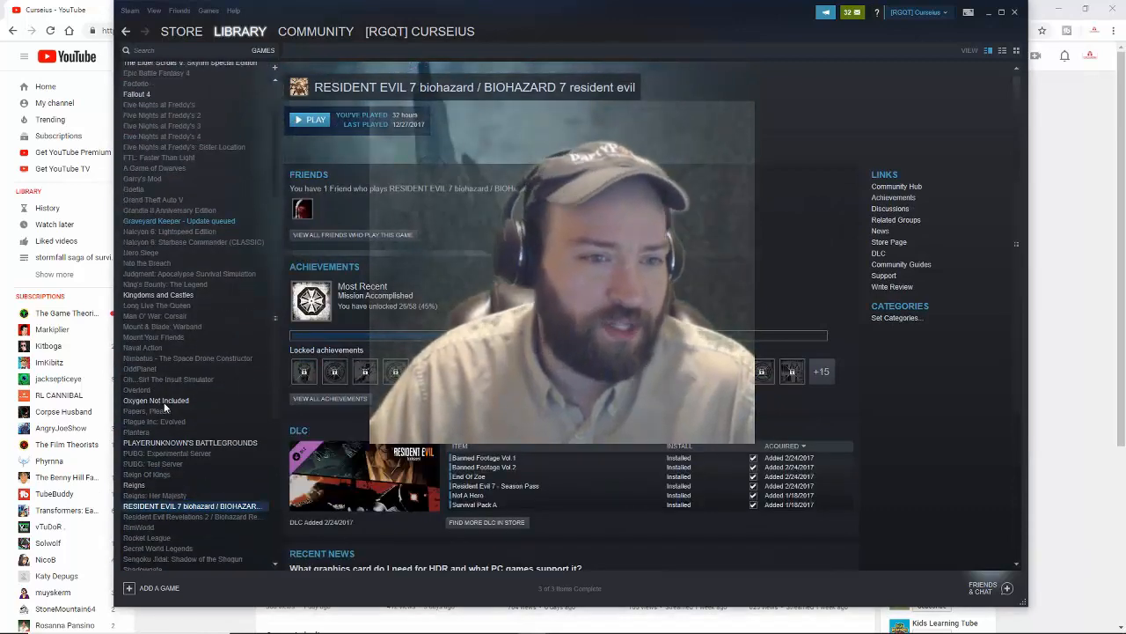
{"action": "left_click", "coordinate": [158, 316]}
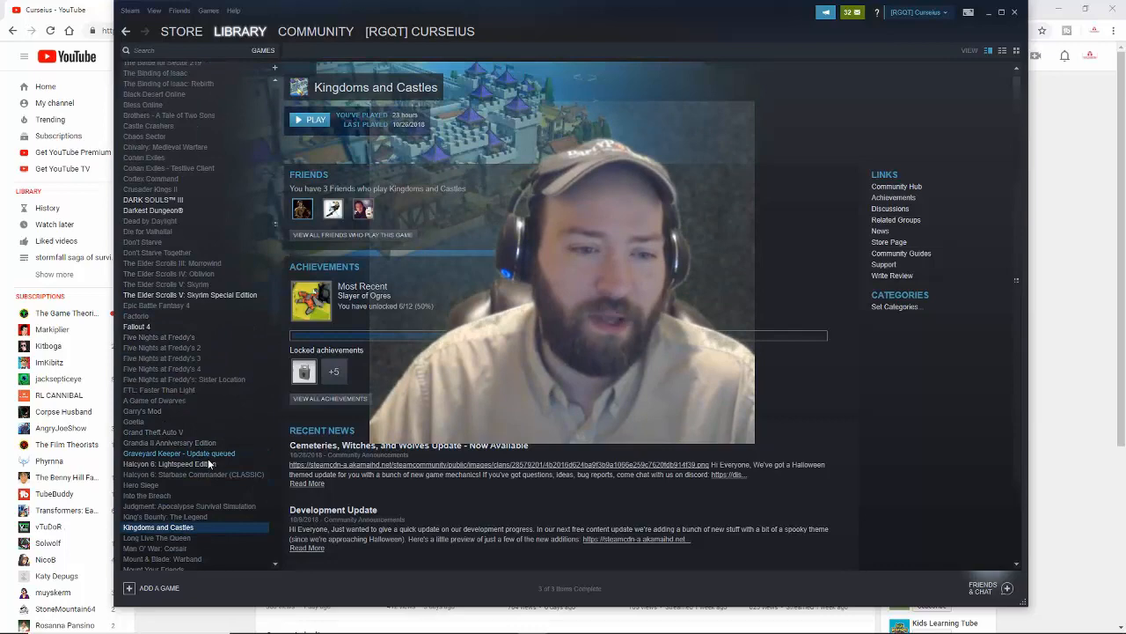
{"action": "left_click", "coordinate": [136, 417]}
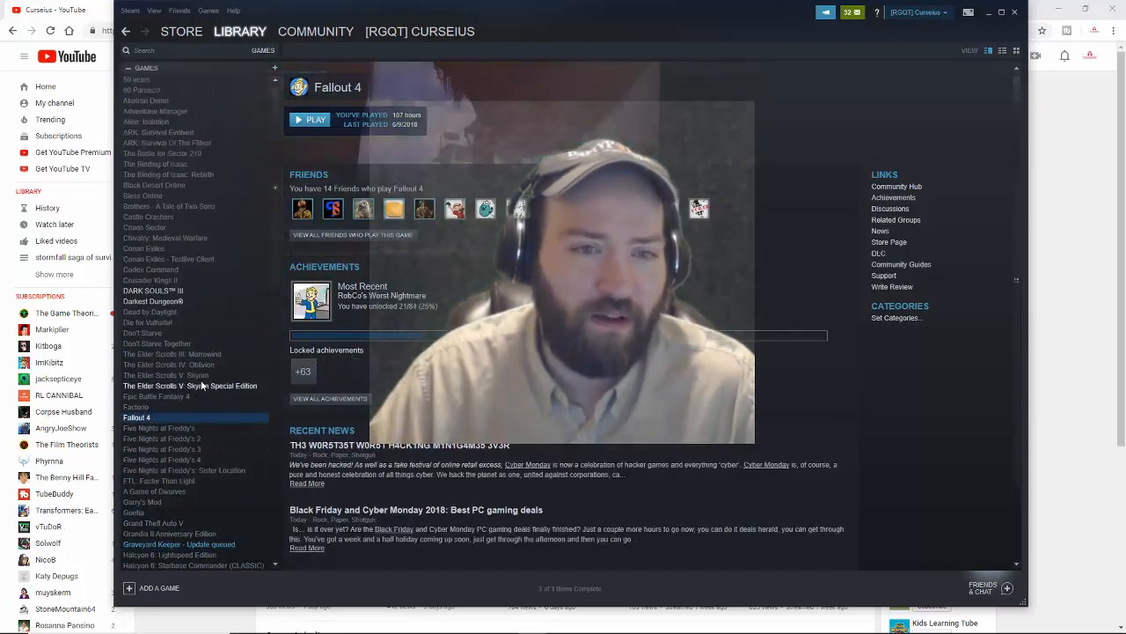
{"action": "left_click", "coordinate": [189, 386]}
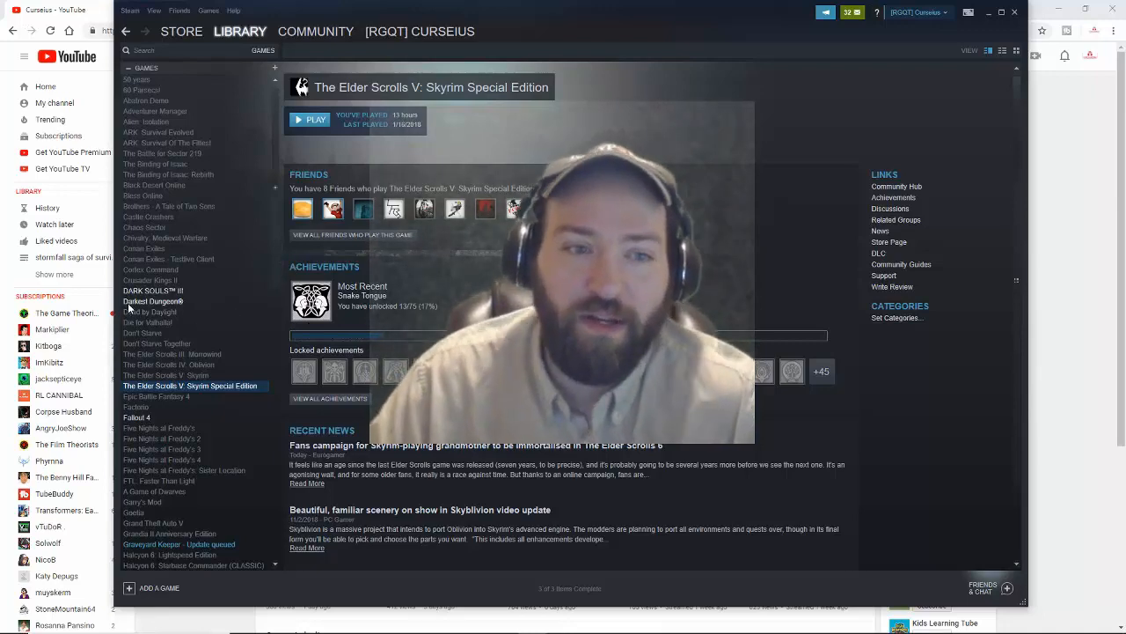
{"action": "left_click", "coordinate": [153, 290]}
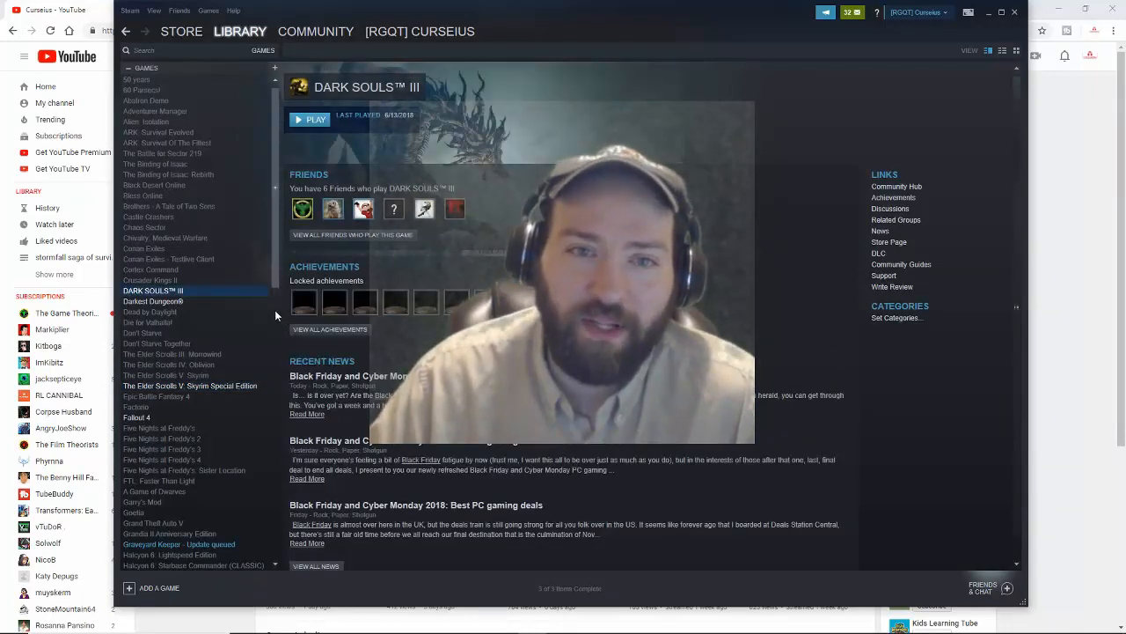
{"action": "left_click", "coordinate": [153, 301]}
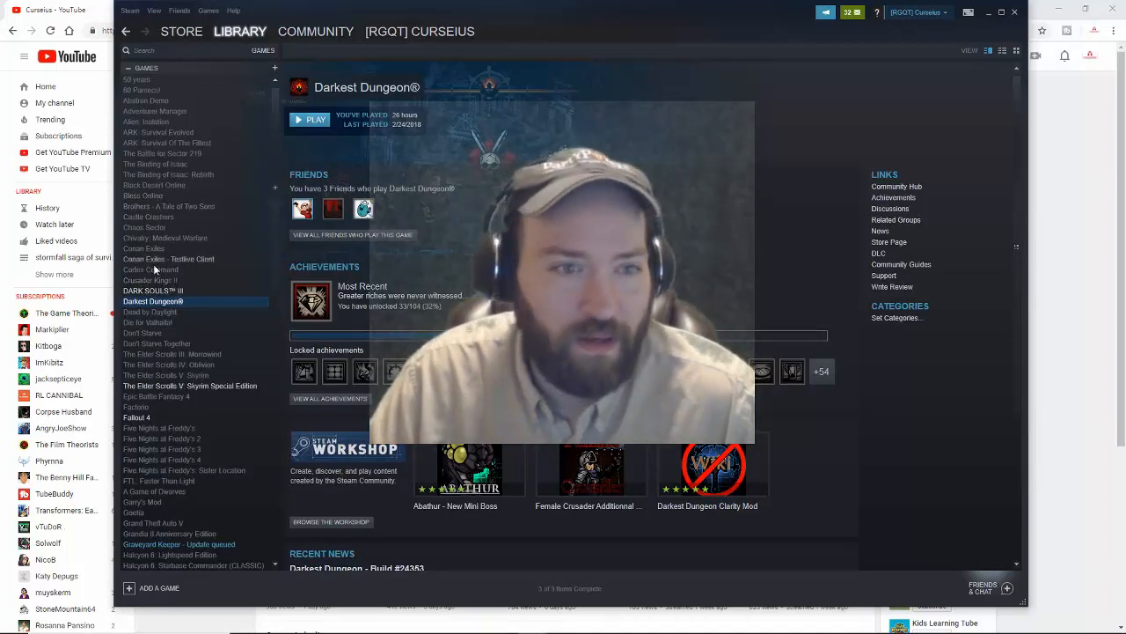
{"action": "left_click", "coordinate": [143, 195]}
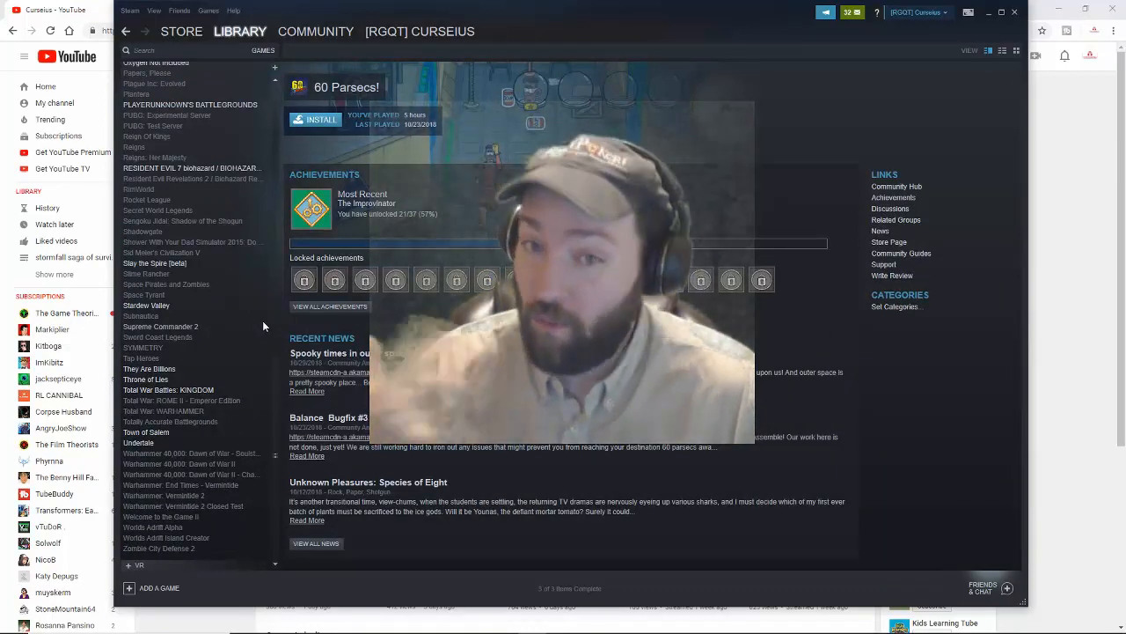
- View SYMMETRY's library page, scroll the list, then leave Steam for the YouTube channel page
{"action": "left_click", "coordinate": [144, 348]}
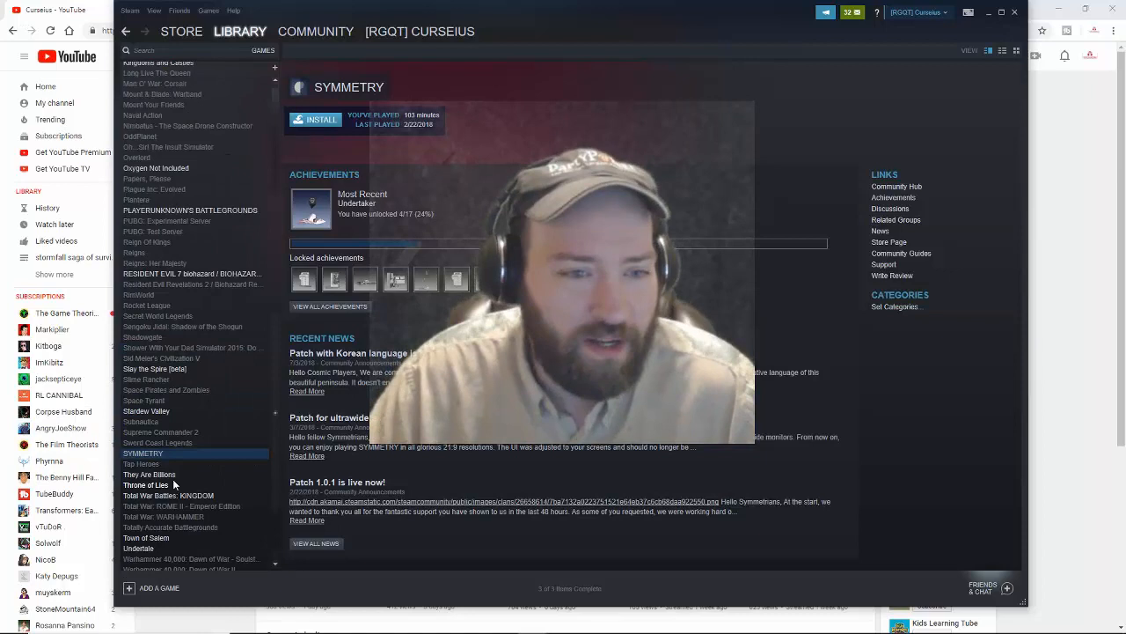
{"action": "scroll", "scroll_direction": "down", "scroll_amount": 3}
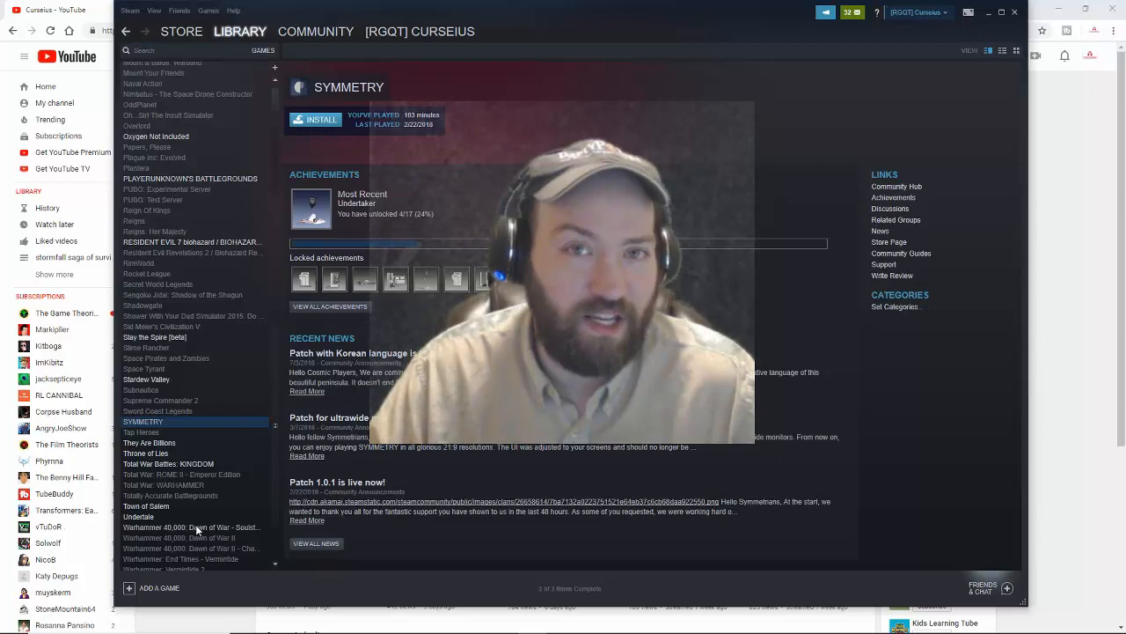
{"action": "scroll", "scroll_direction": "down", "scroll_amount": 3}
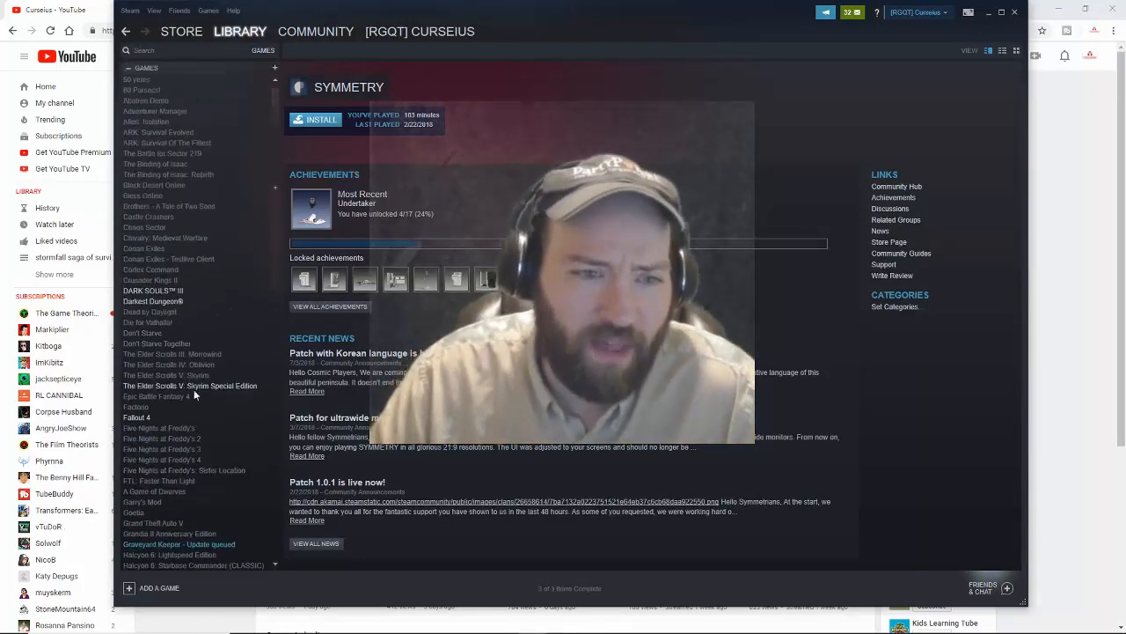
{"action": "left_click", "coordinate": [159, 481]}
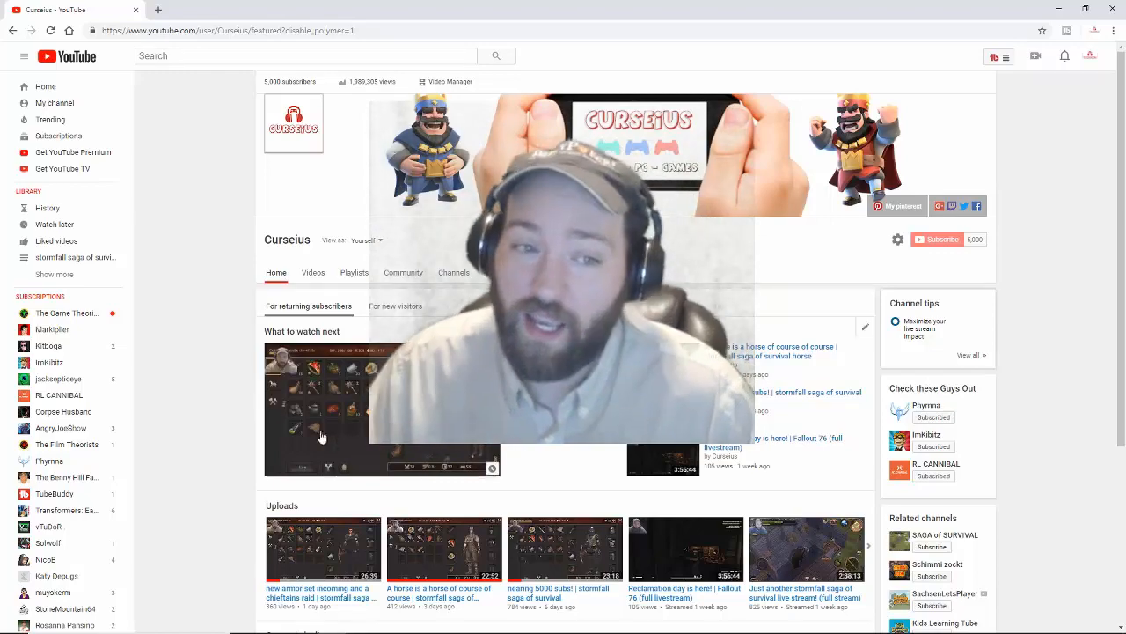
{"action": "scroll", "scroll_direction": "down", "scroll_amount": 3}
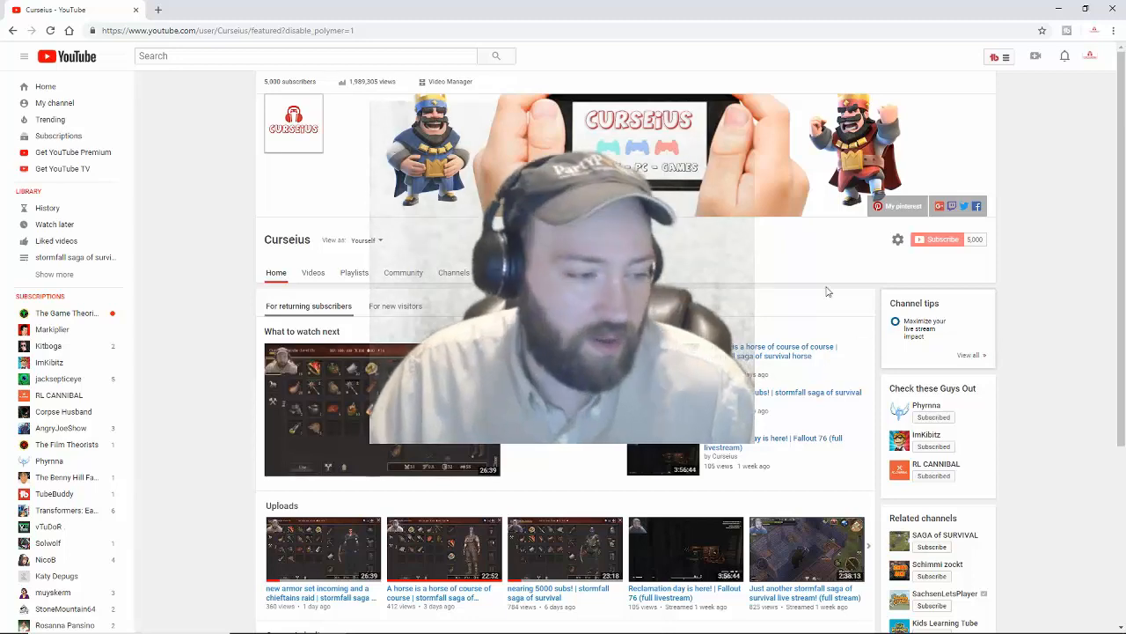
{"action": "scroll", "scroll_direction": "down", "scroll_amount": 3}
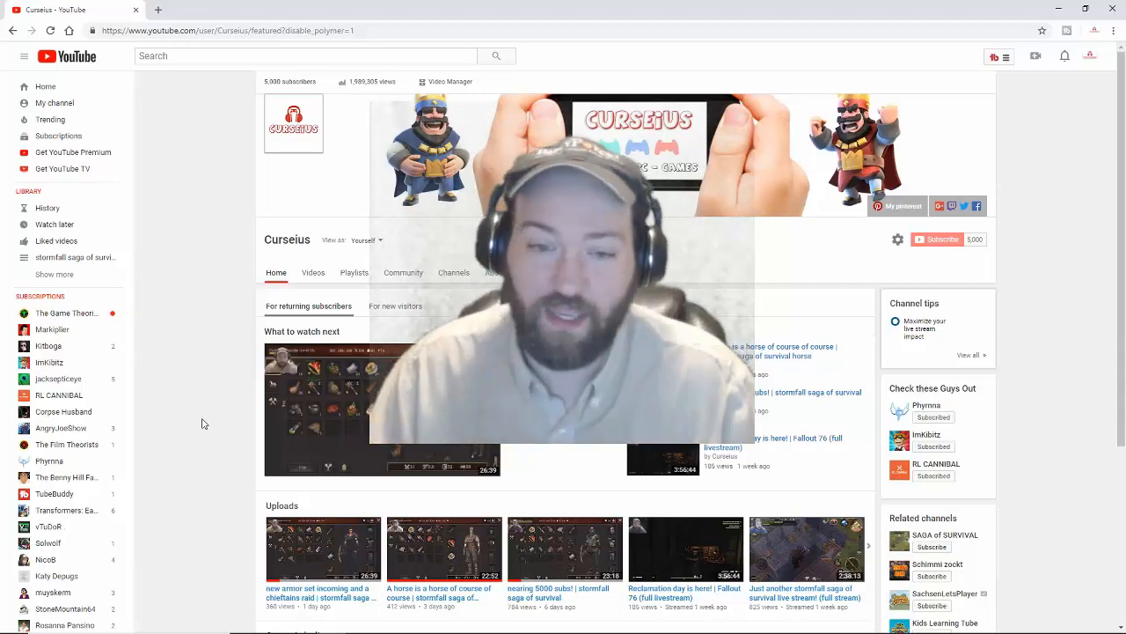
{"action": "scroll", "scroll_direction": "down", "scroll_amount": 3}
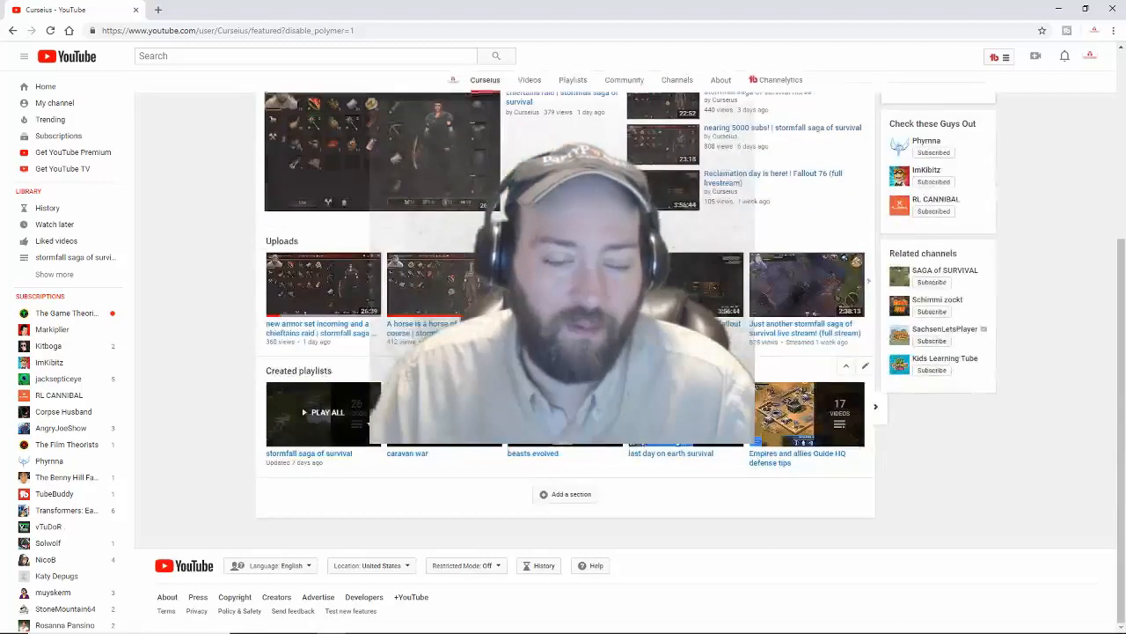